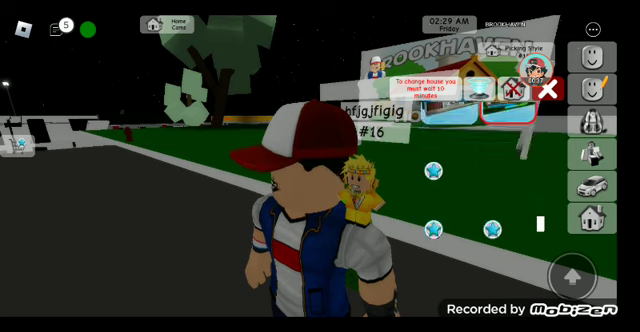
Start retyping the RP name in the name box and switch the keyboard to ?123 number and symbol keys.
{"action": "left_click", "coordinate": [550, 90]}
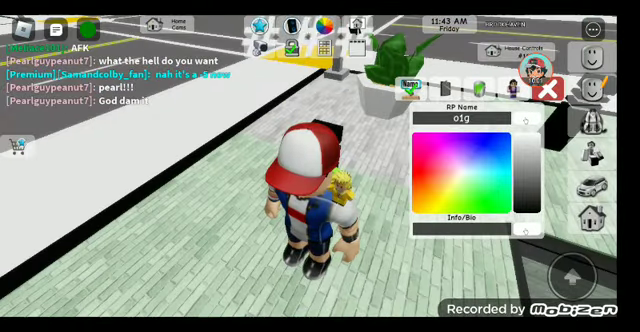
{"action": "left_click", "coordinate": [479, 116]}
{"action": "type", "text": "on"}
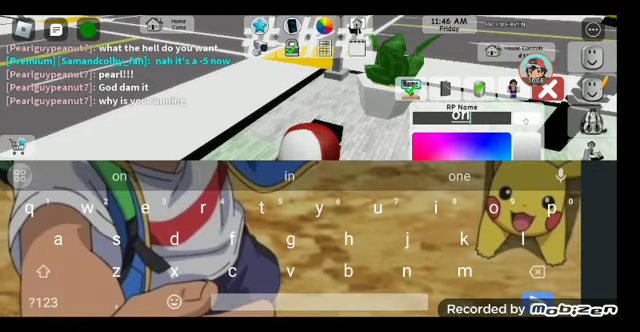
{"action": "left_click", "coordinate": [50, 296]}
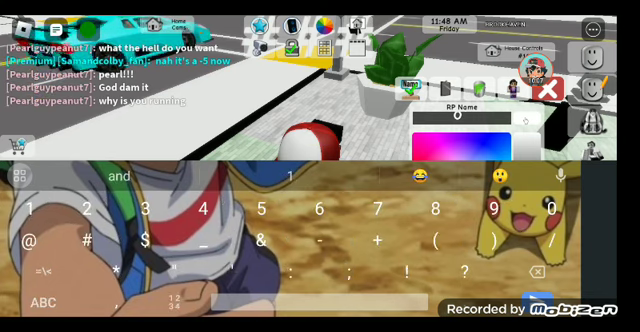